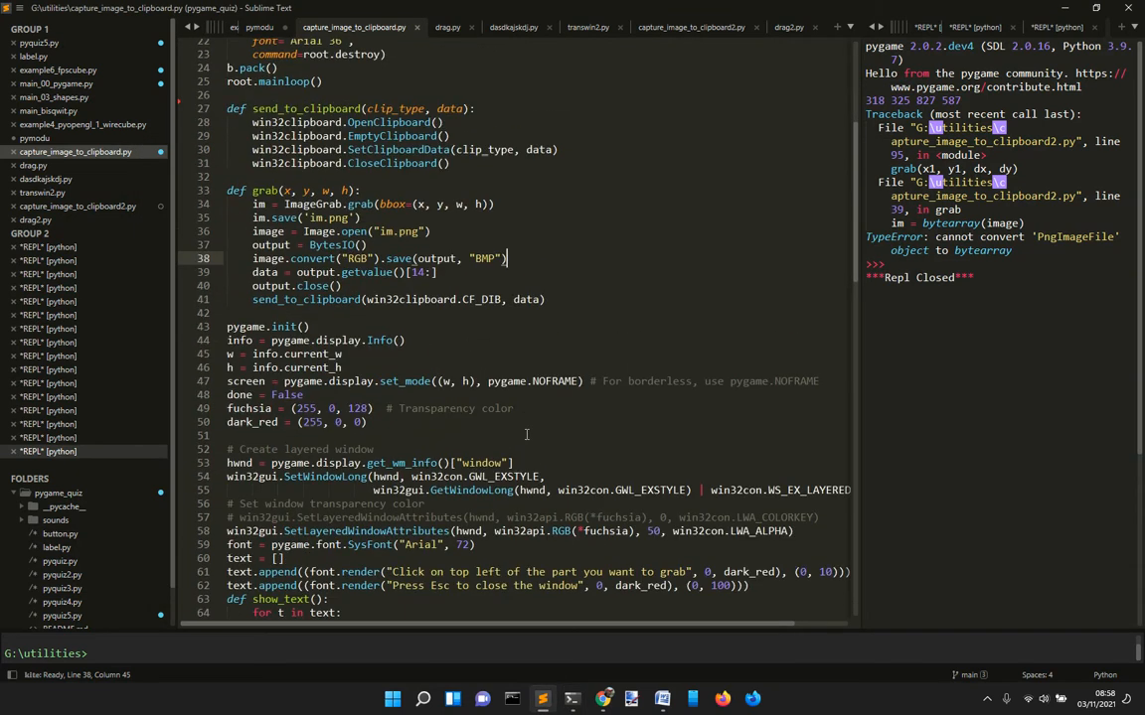
# Run capture_image_to_clipboard.py so the 'Click to Capture screen' window appears.
pyautogui.scroll(-3)
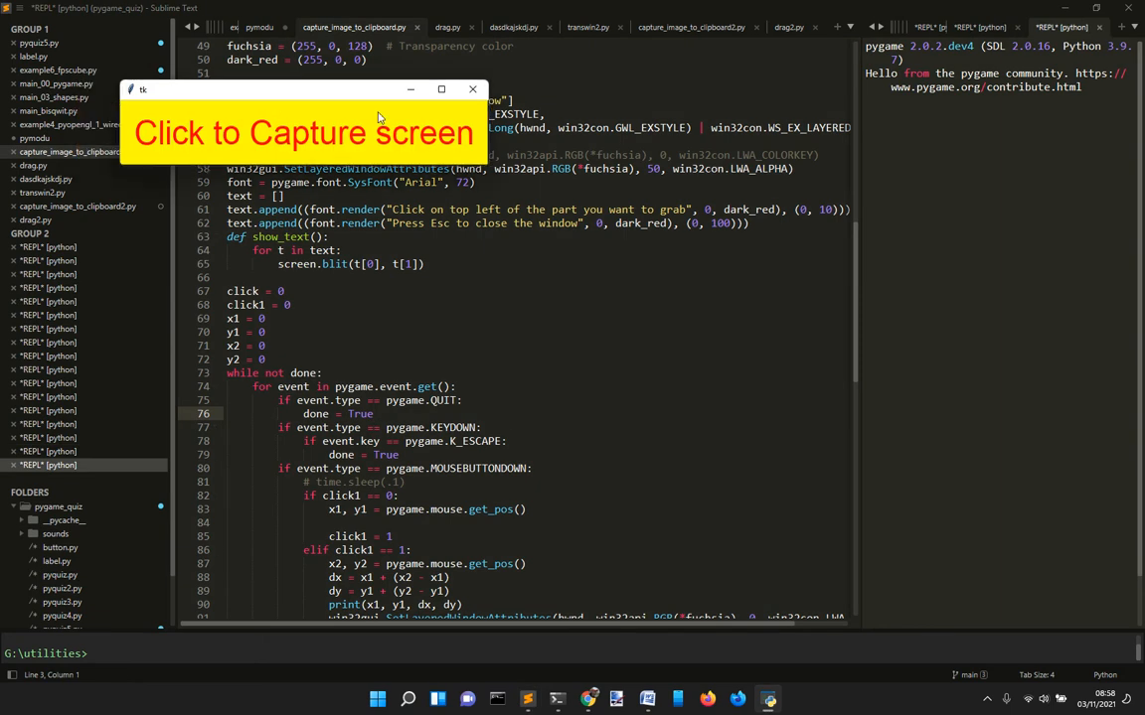
# Bring the Stack Overflow image-to-byte-array page to the front behind the capture window.
pyautogui.click(302, 131)
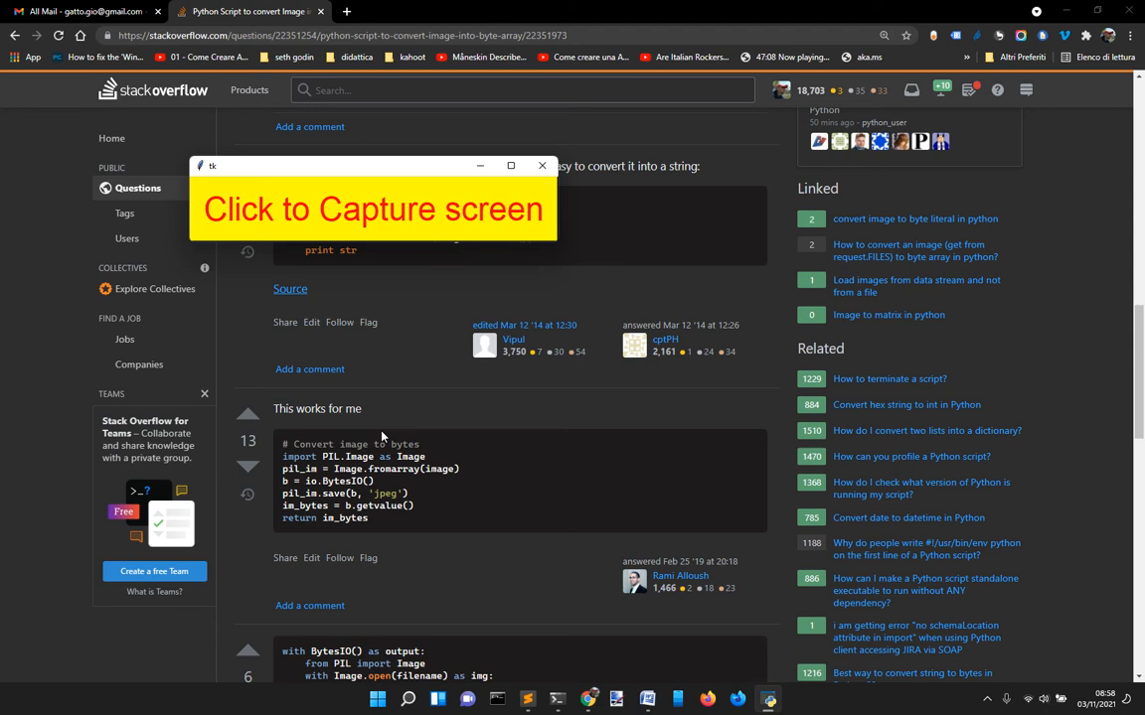
pyautogui.moveTo(467, 268)
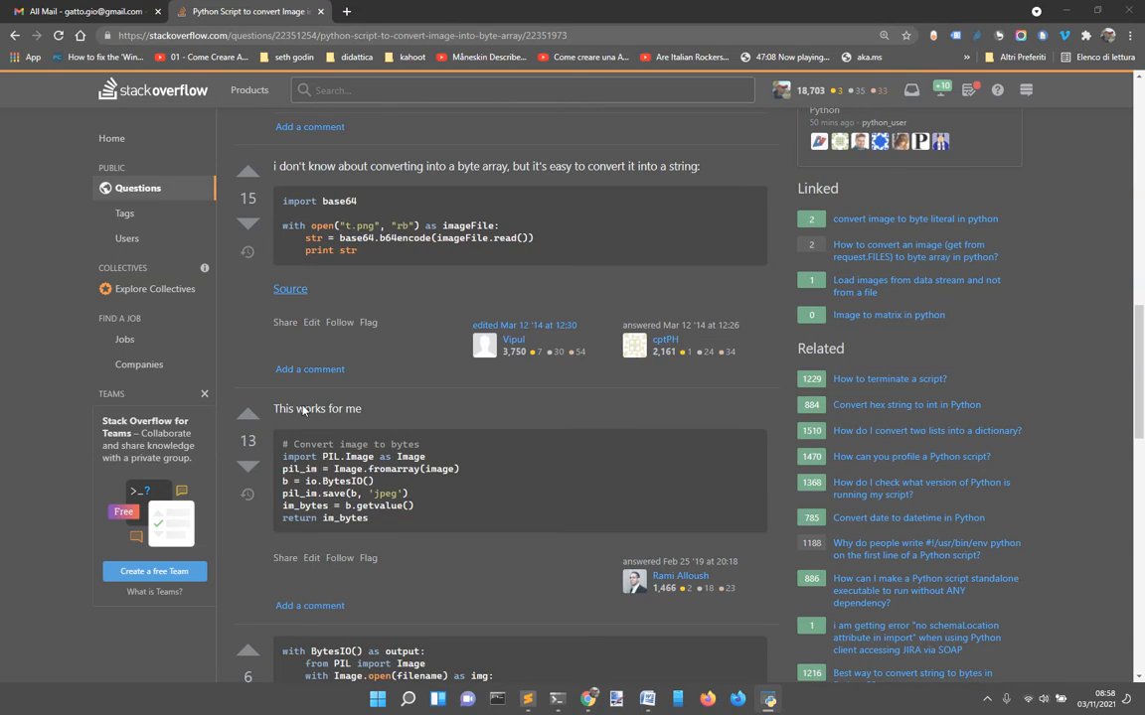
# Mark the first corner of the 'This works for me' answer as the capture region.
pyautogui.click(248, 415)
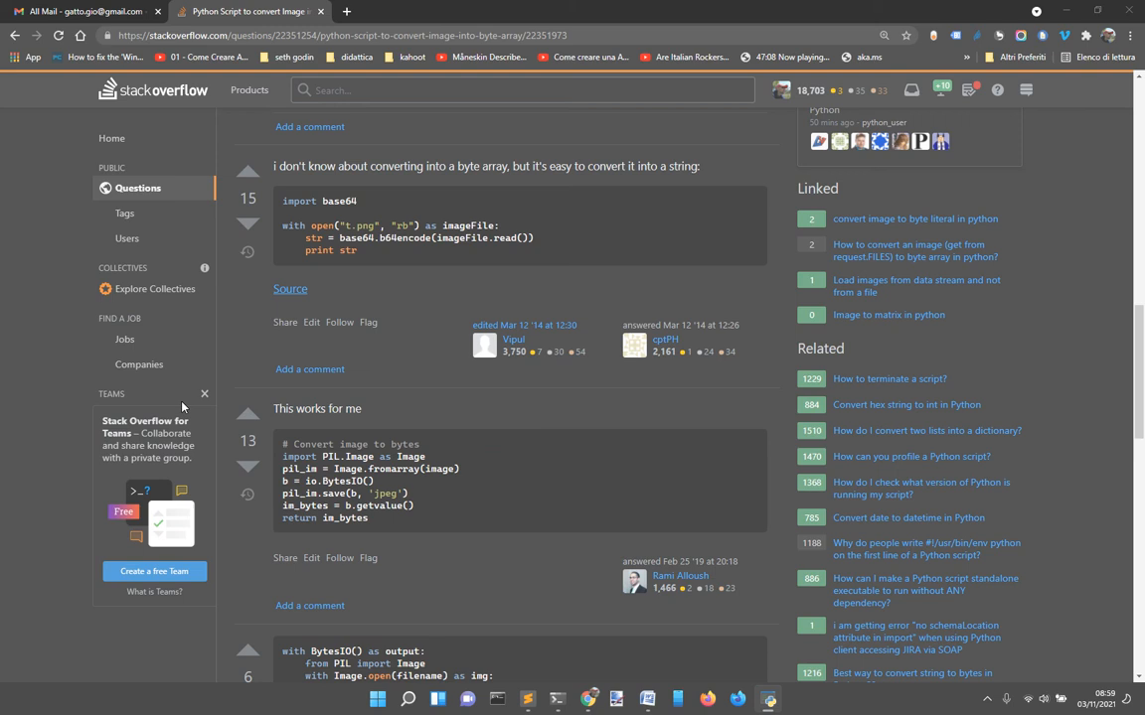
pyautogui.moveTo(218, 491)
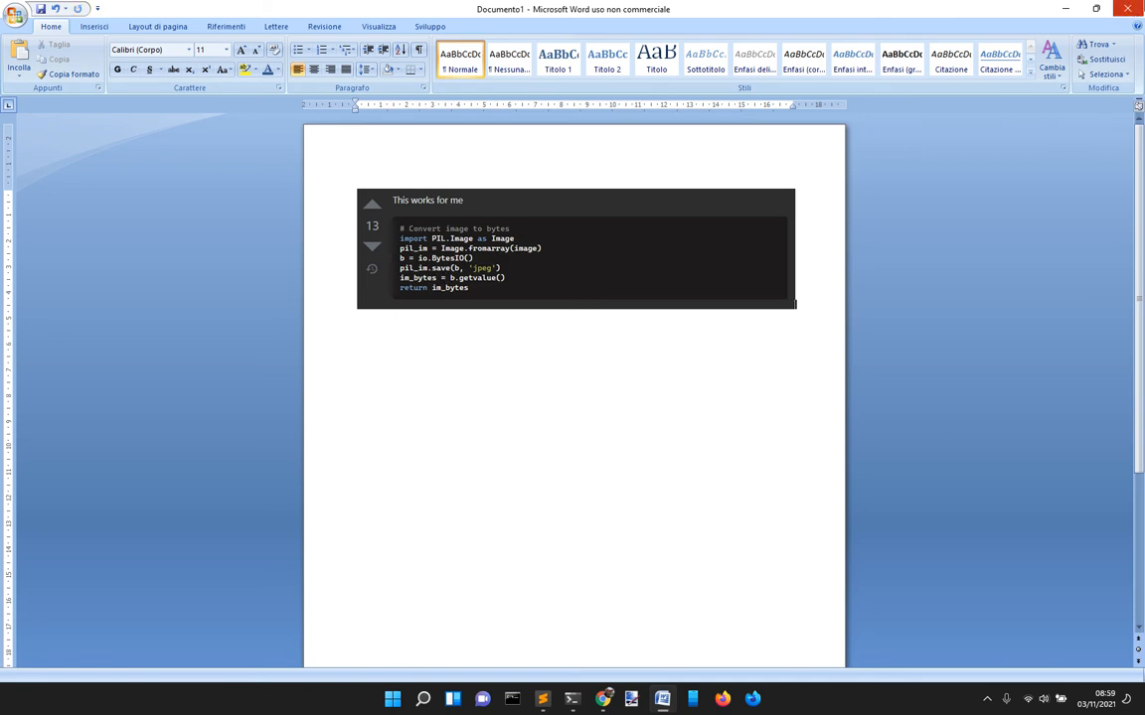
# Close Word after pasting the captured answer, bringing up the save-changes prompt.
pyautogui.click(1127, 8)
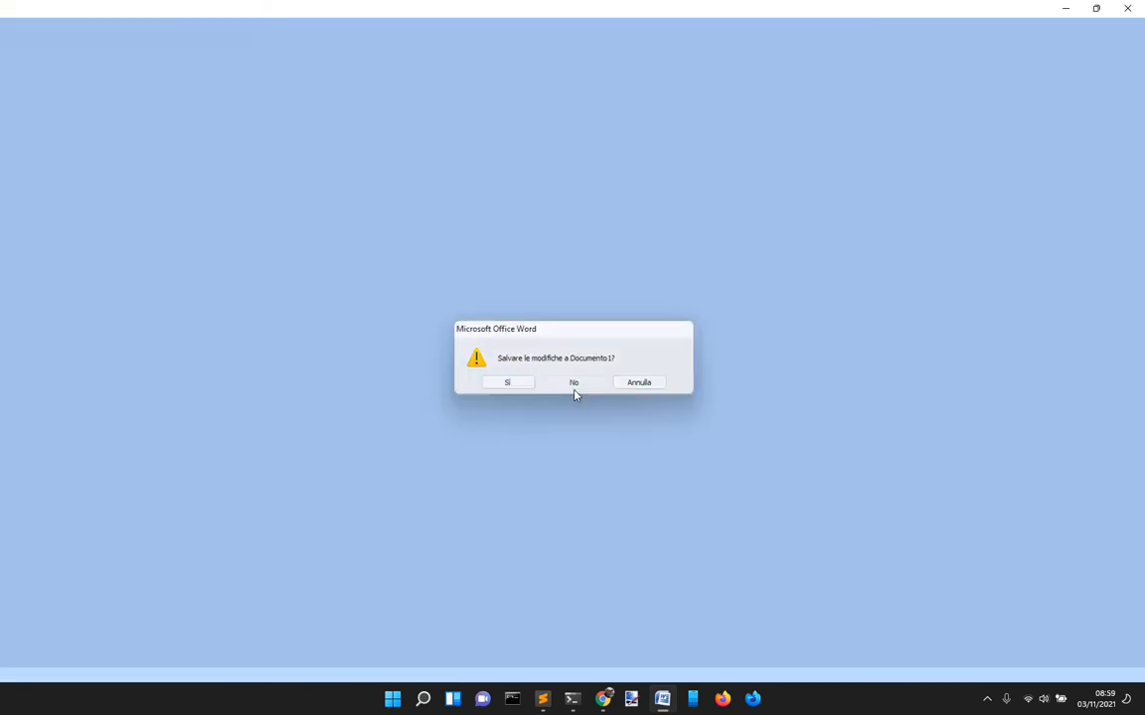
# Discard the Word document without saving and review the script's grab and clipboard-sending code.
pyautogui.click(572, 382)
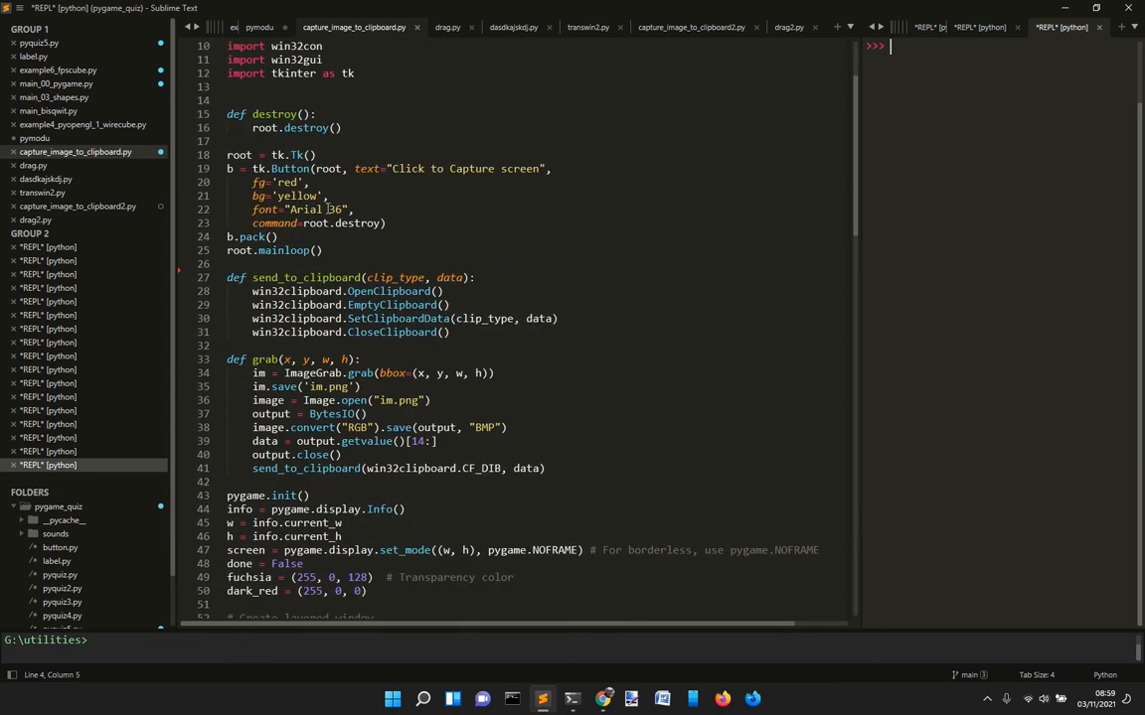
pyautogui.scroll(-3)
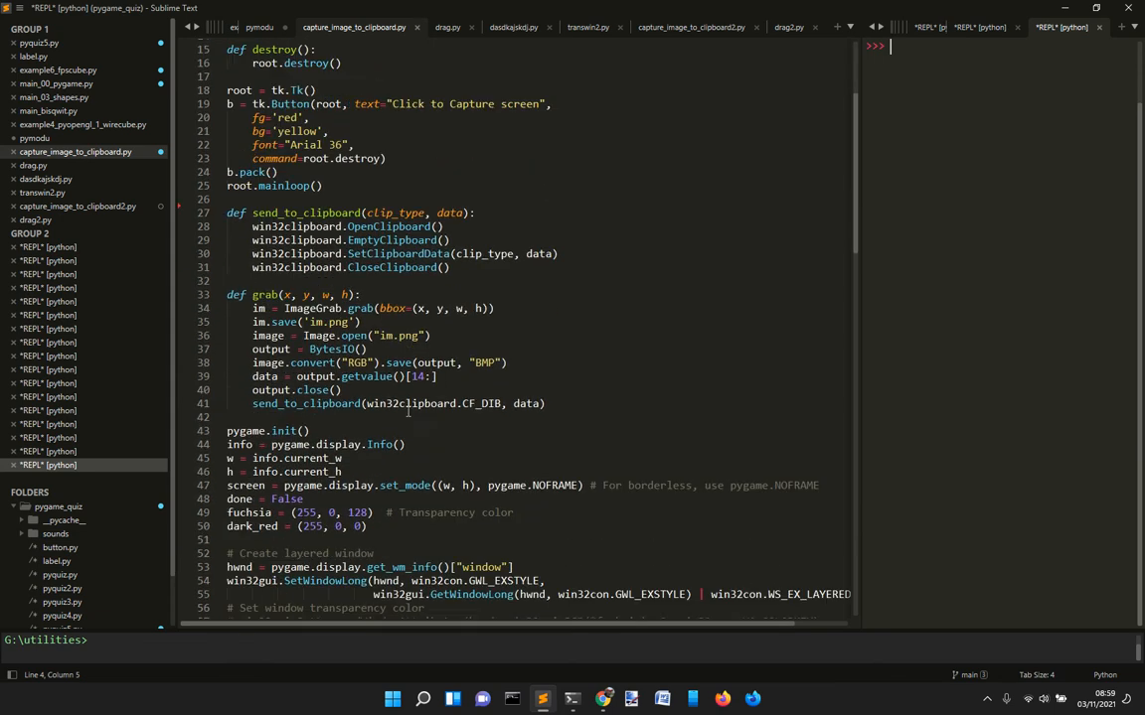
pyautogui.scroll(-3)
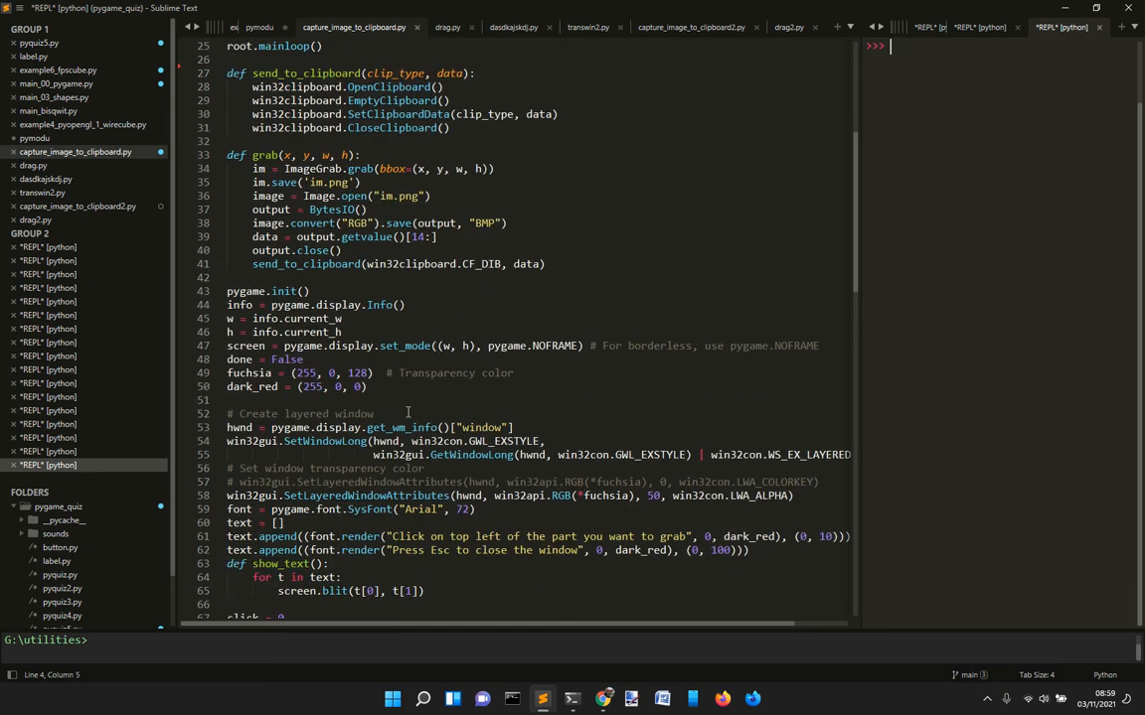
pyautogui.scroll(-3)
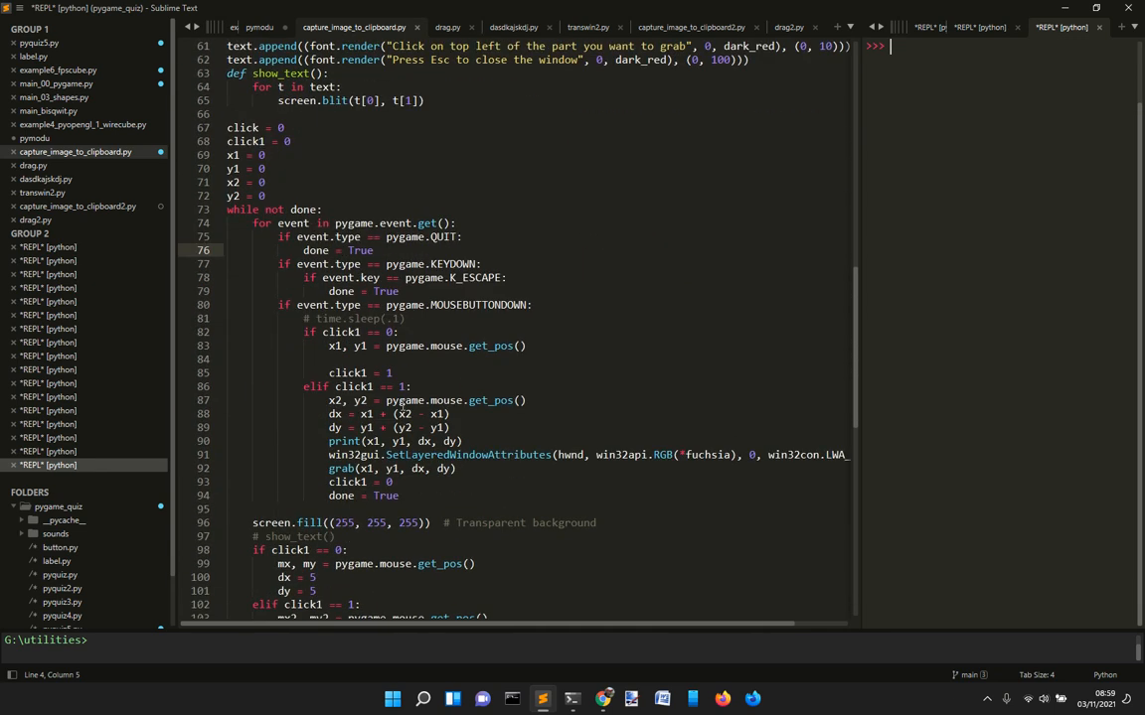
pyautogui.scroll(-3)
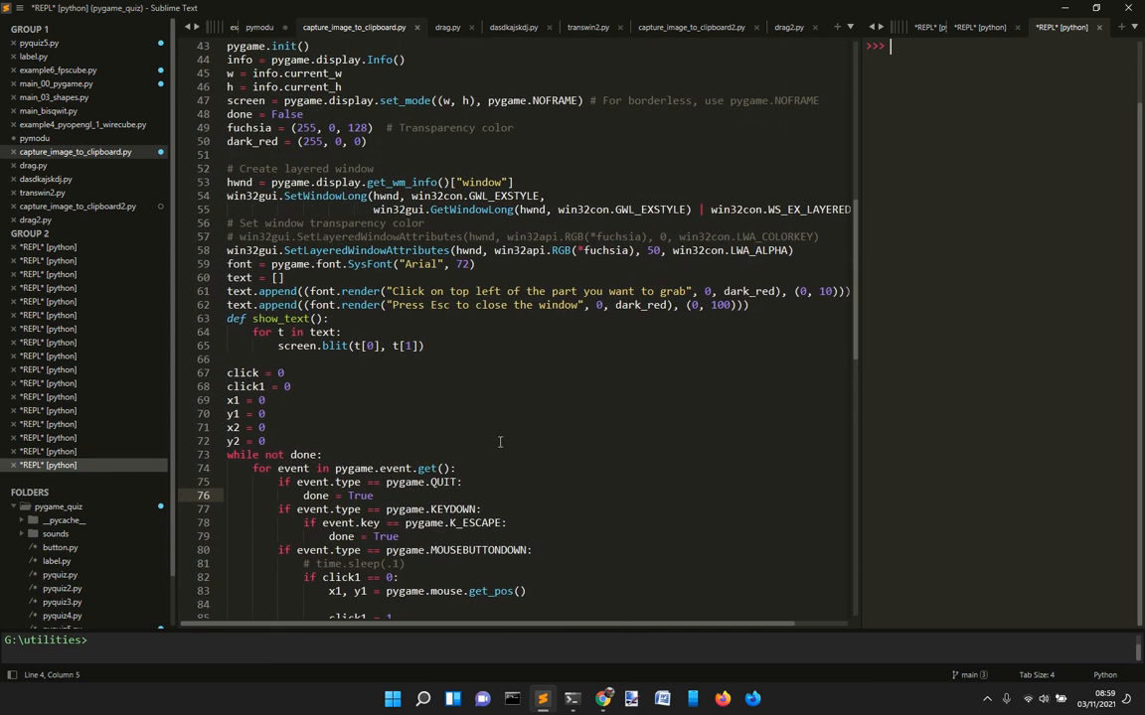
pyautogui.moveTo(541, 700)
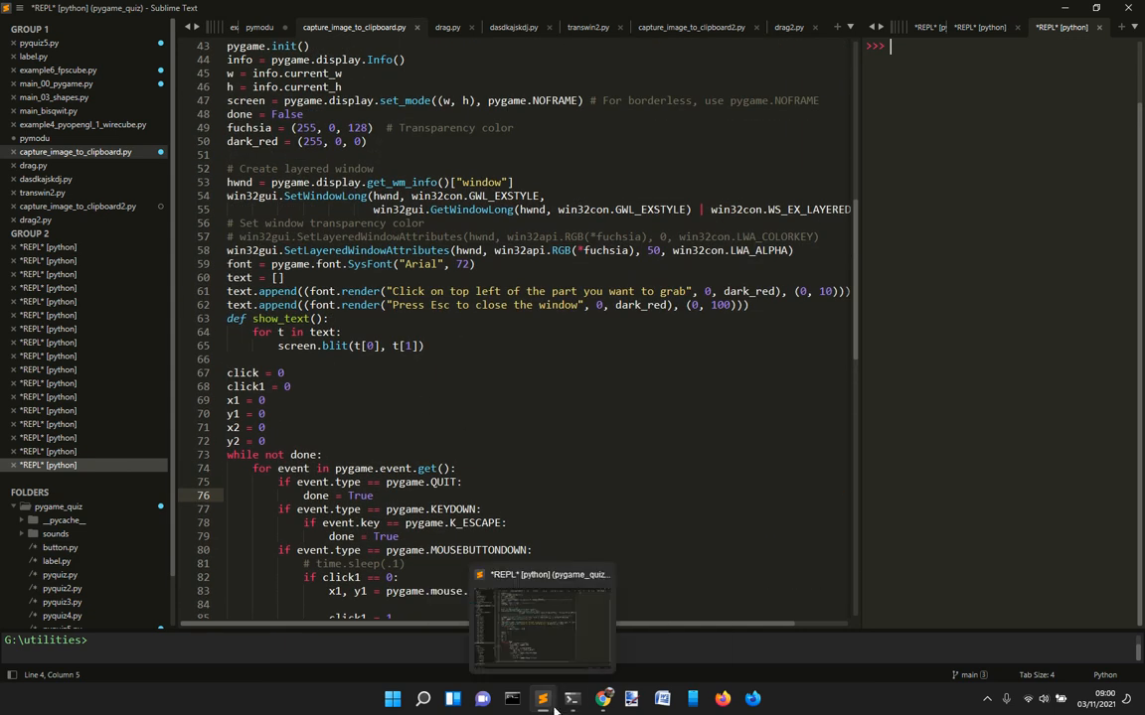